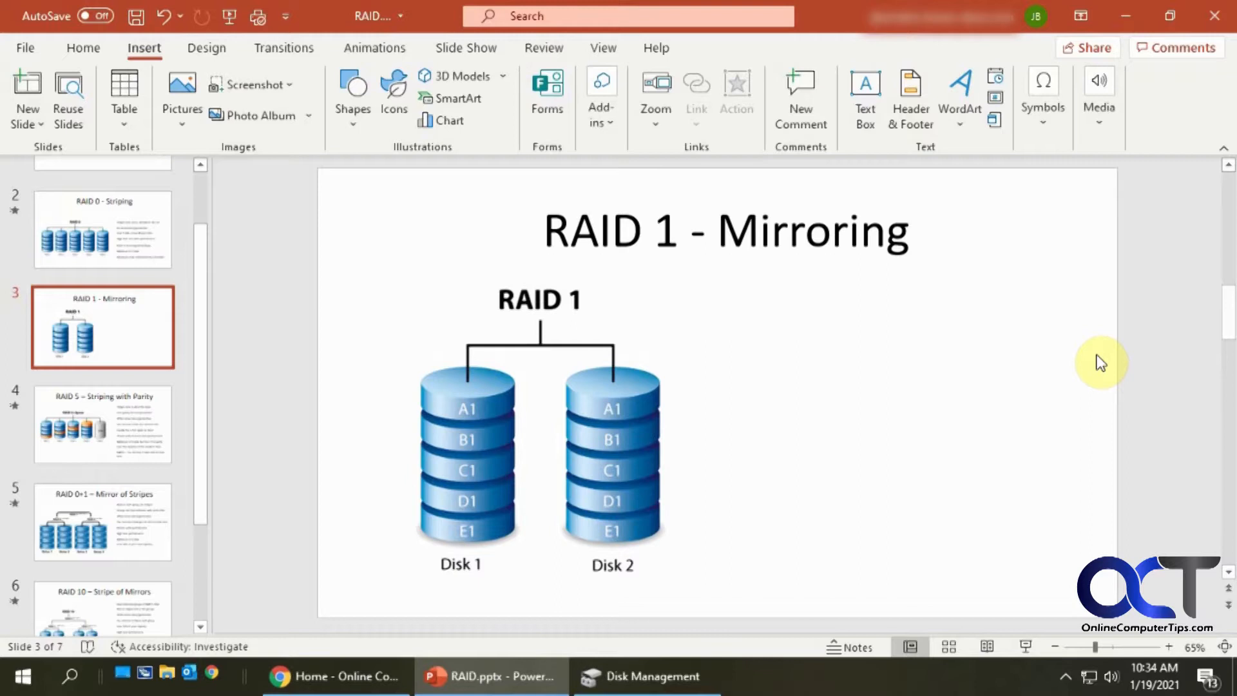
mouse_move(967, 347)
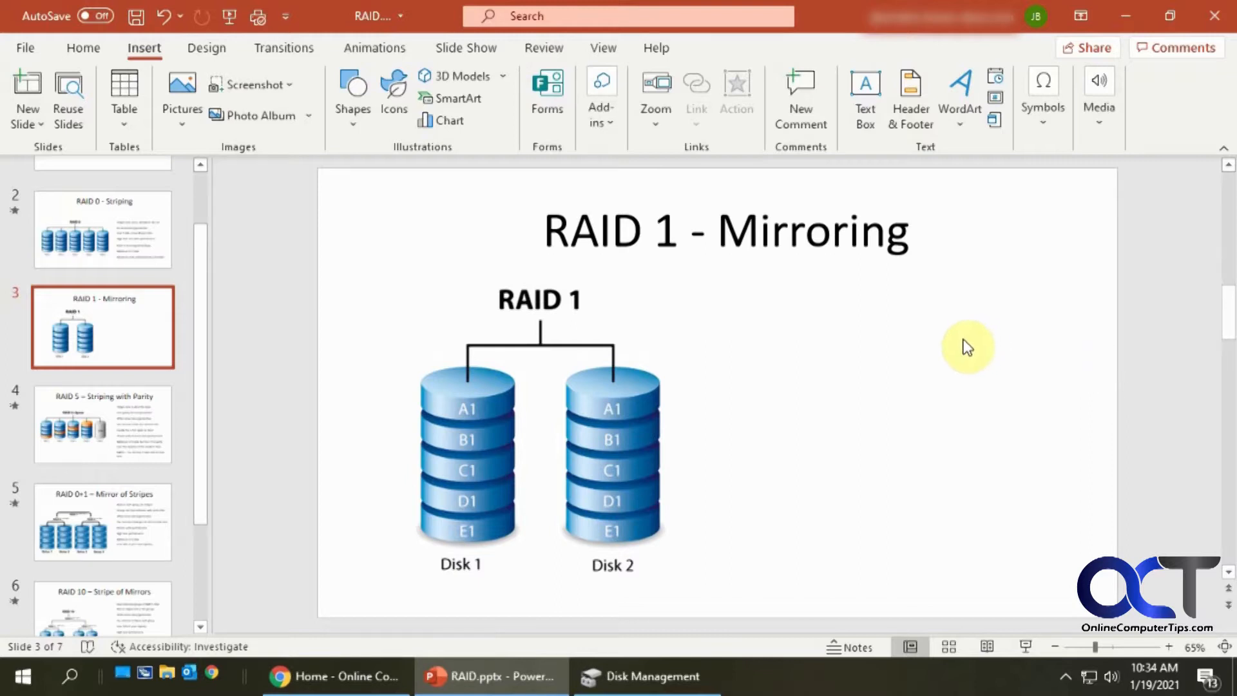
mouse_move(693, 430)
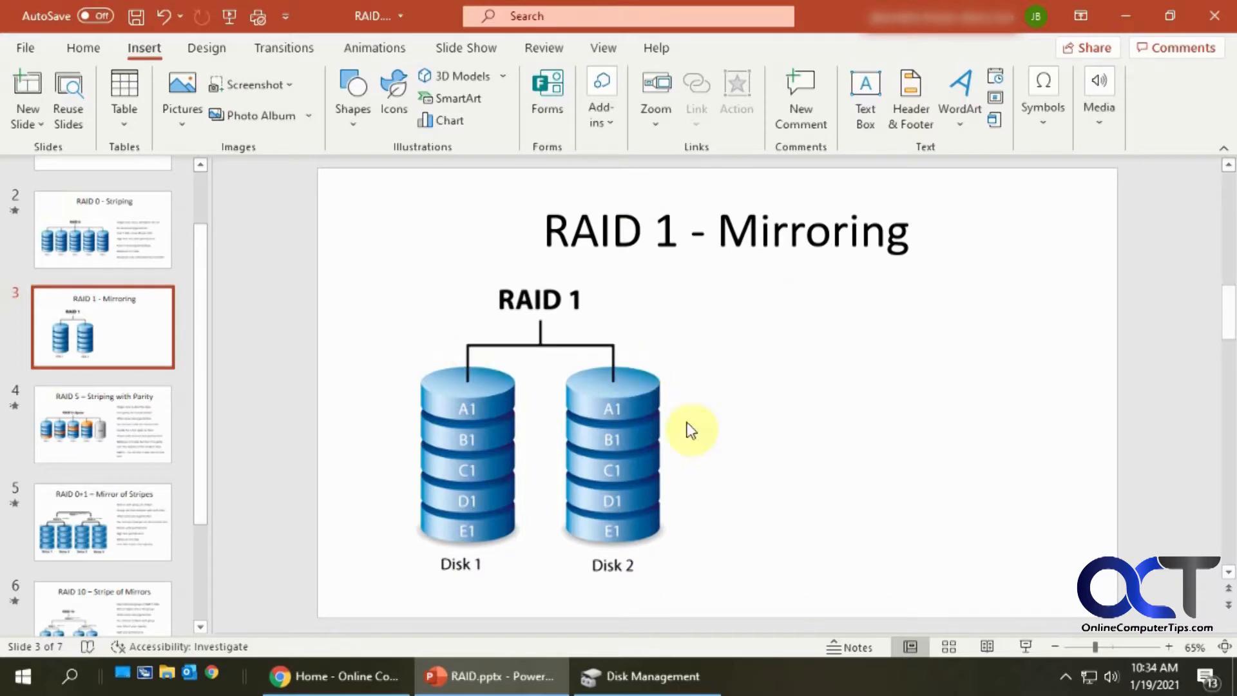
mouse_move(716, 472)
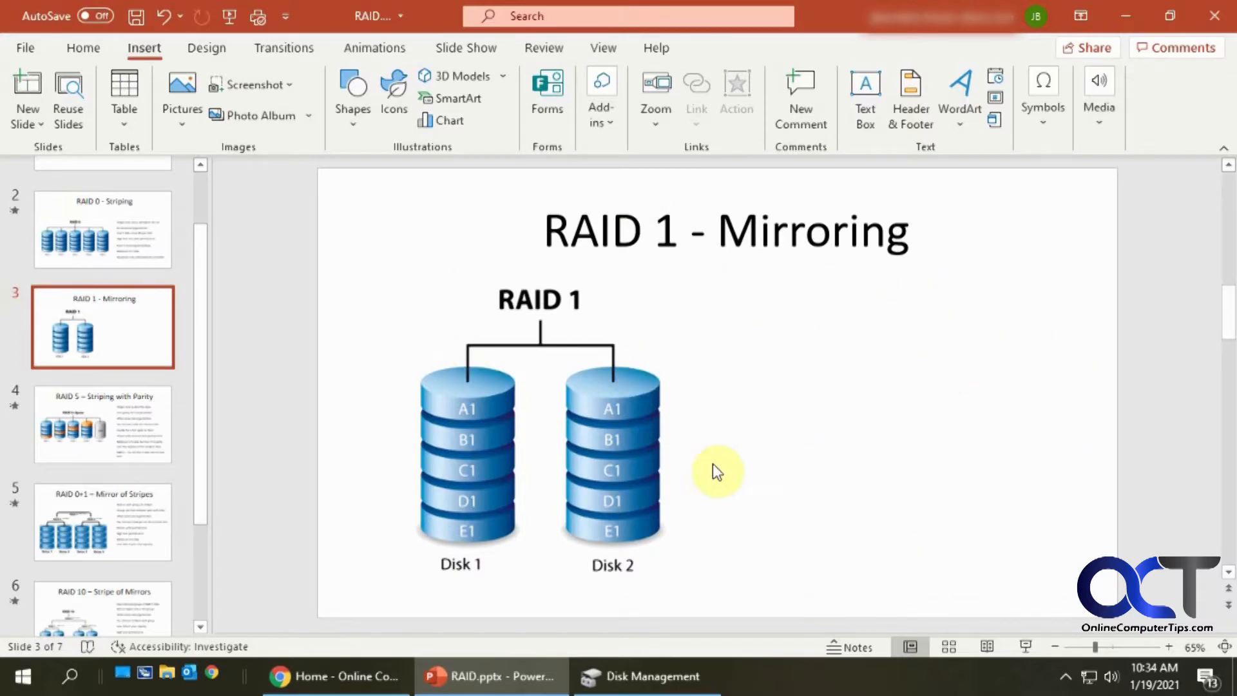
mouse_move(934, 354)
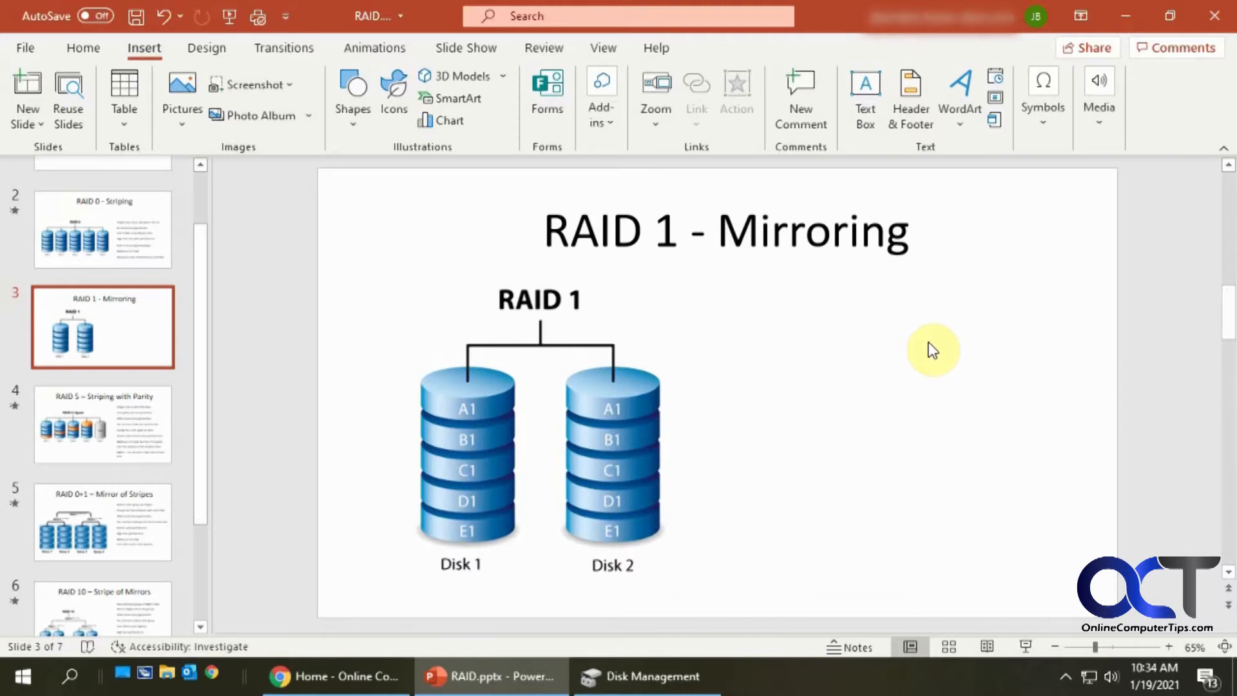
mouse_move(777, 308)
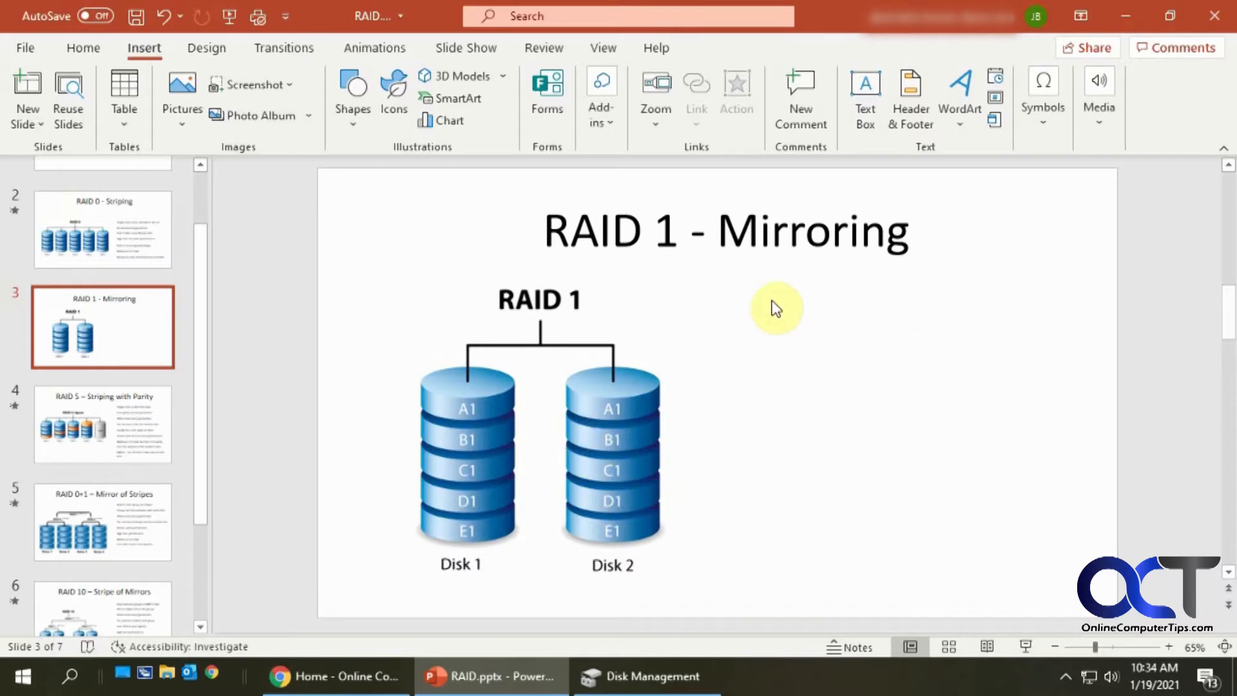
mouse_move(523, 437)
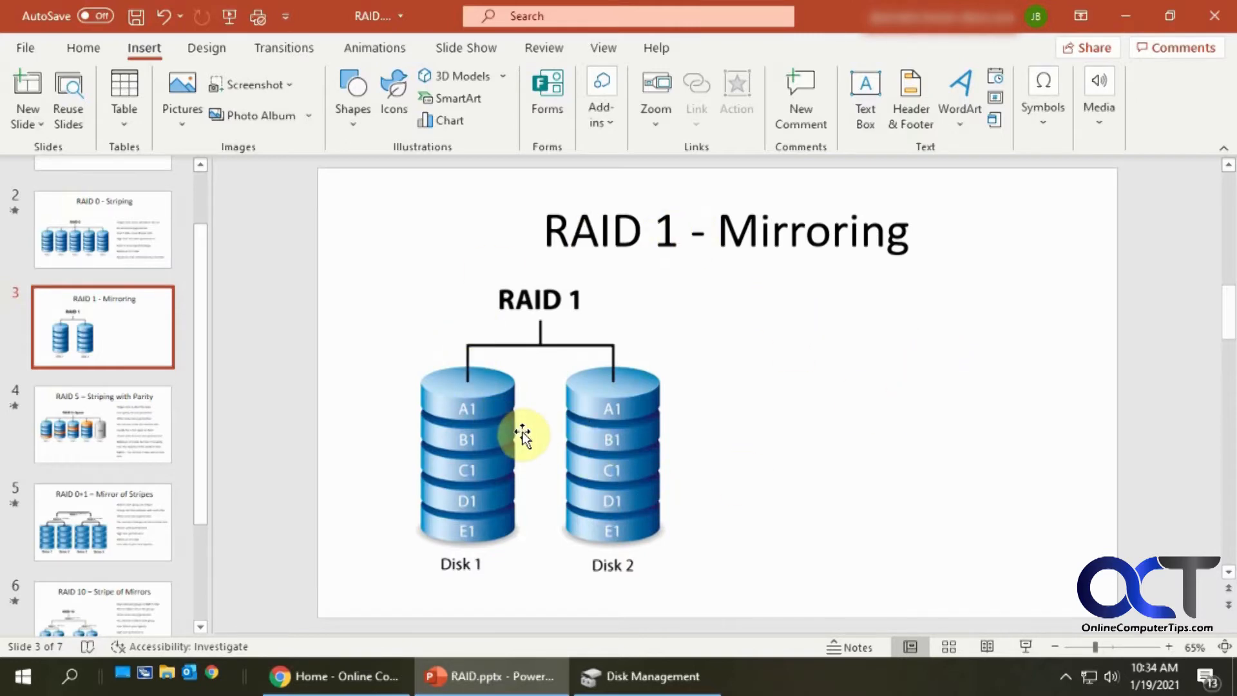
mouse_move(963, 331)
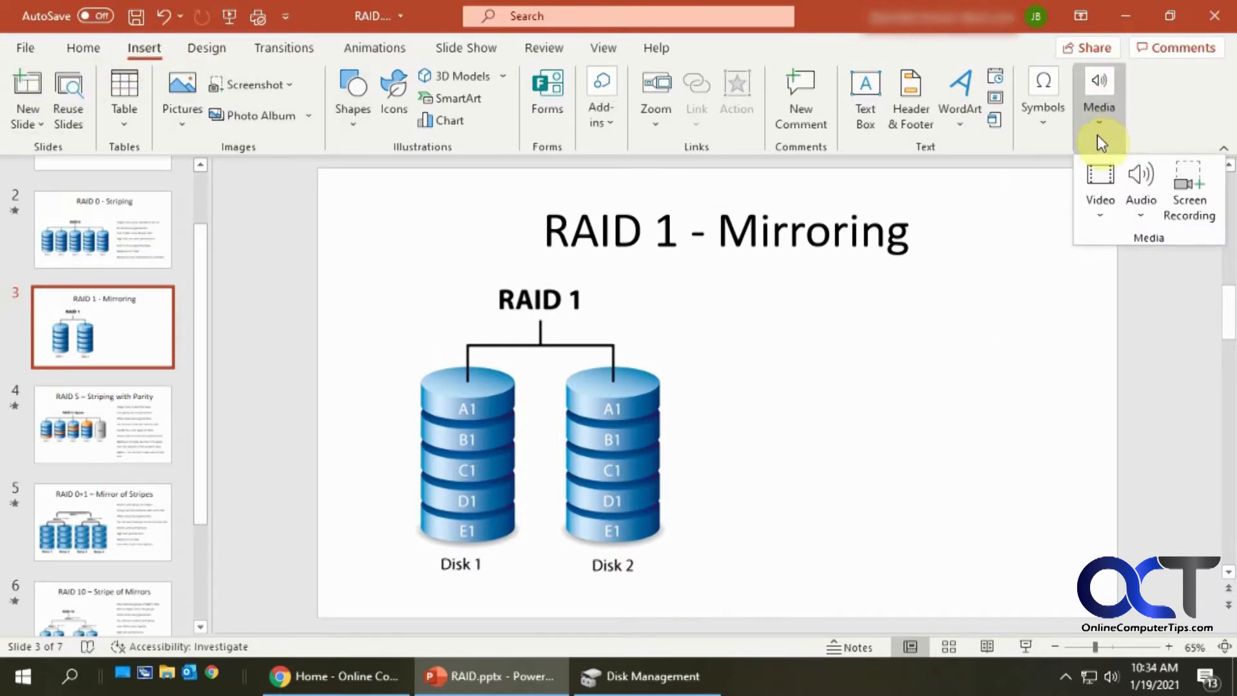
mouse_move(1189, 189)
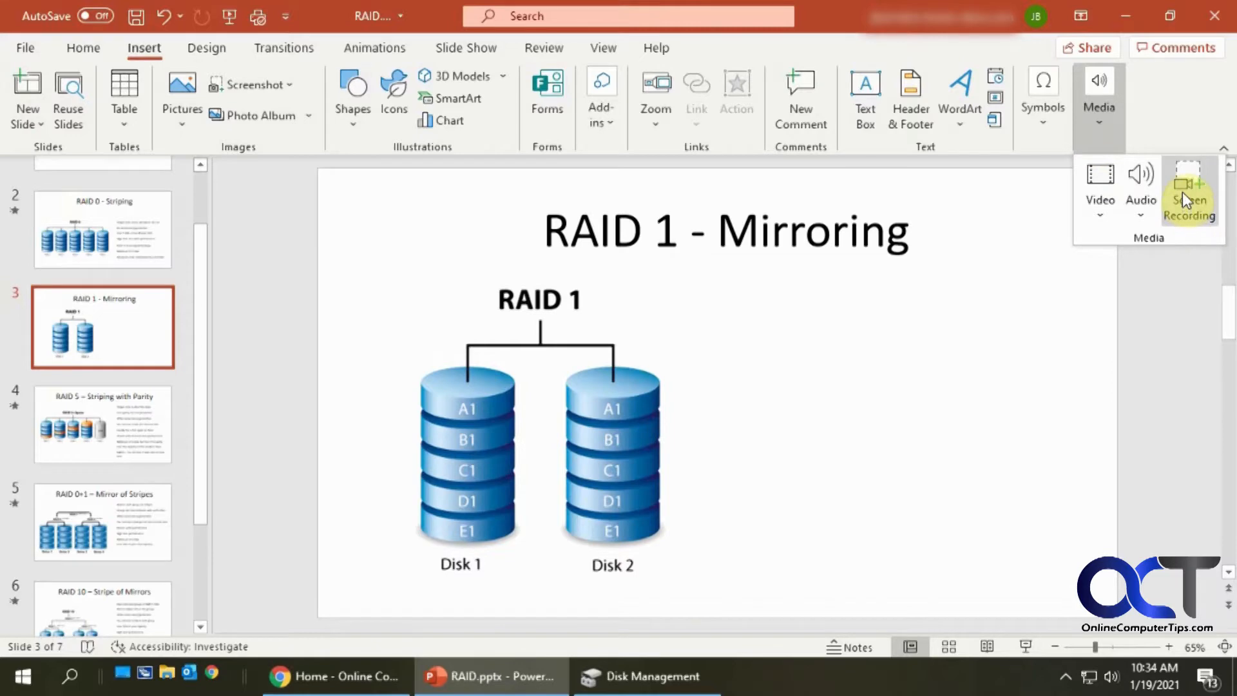
Step: Start a screen recording with its capture area over the Disk Management window
click(1189, 190)
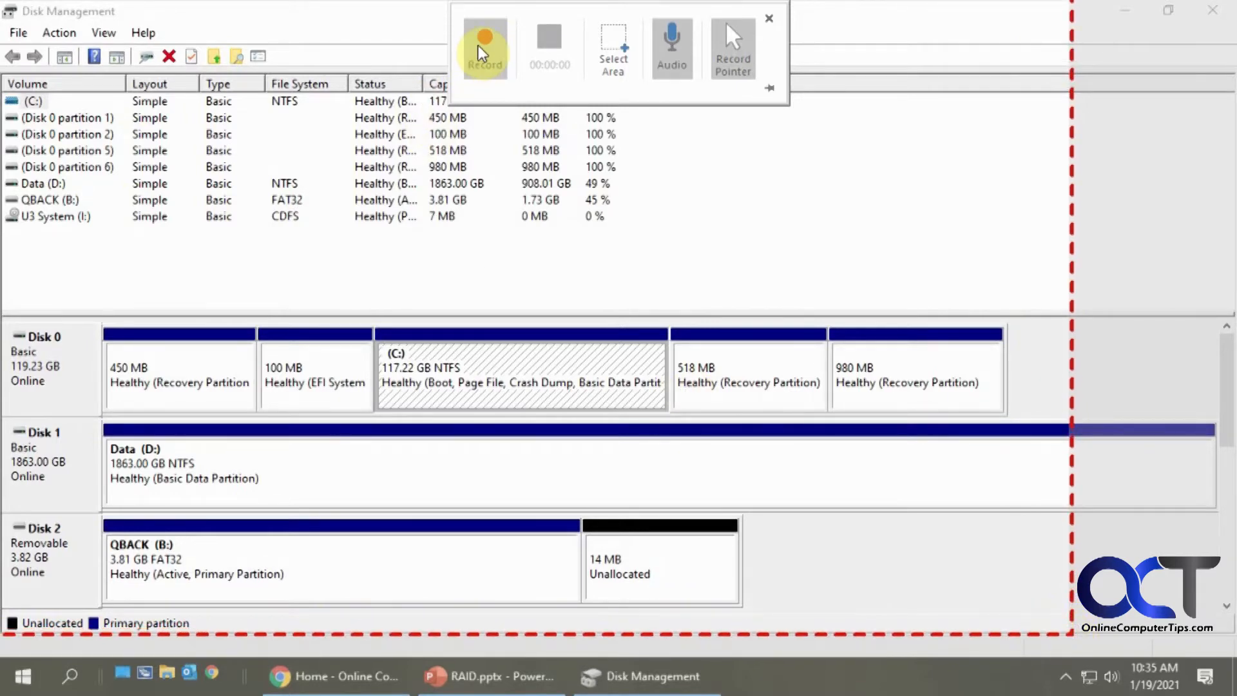
Step: Record selecting the Disk 0 partition 5 volume and reviewing extended-partition and RAID-5 colours in display settings
click(484, 48)
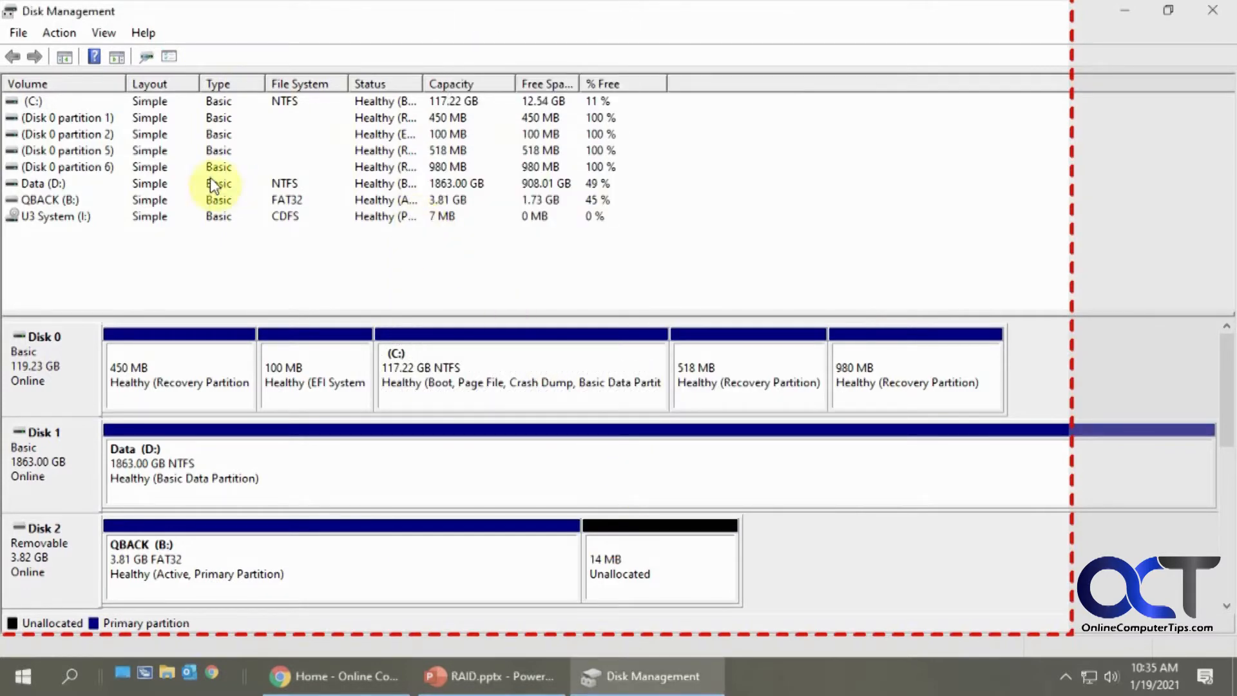
click(67, 151)
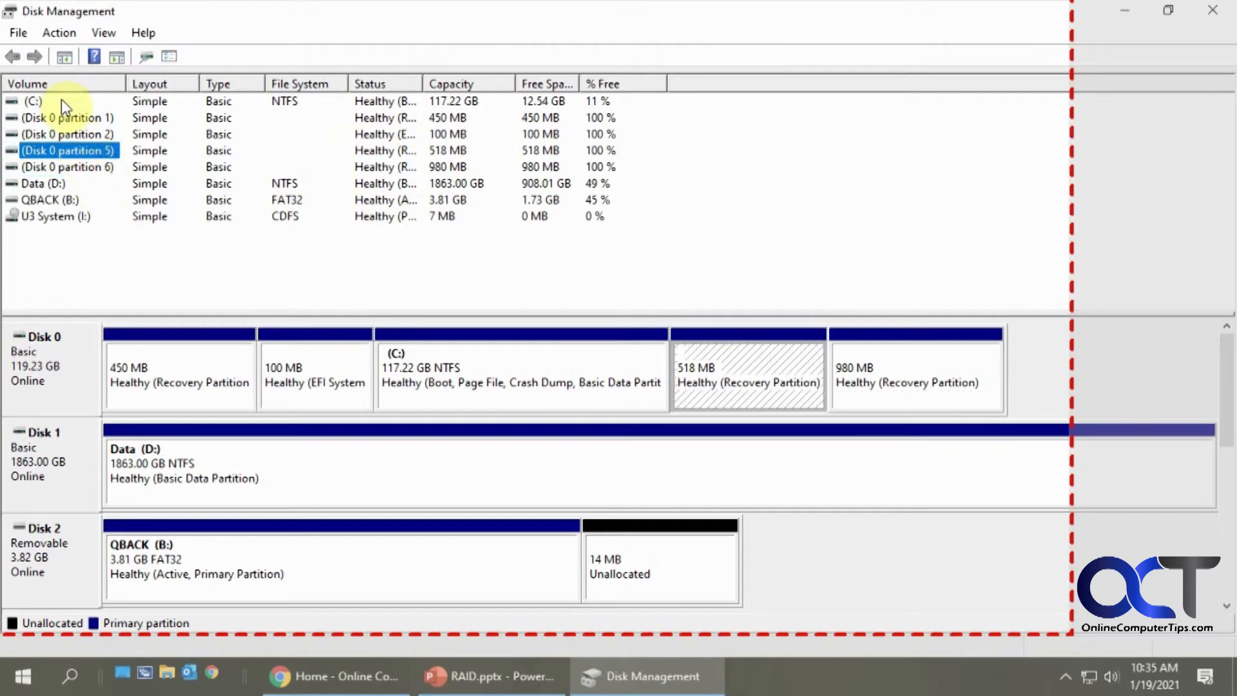
mouse_move(103, 32)
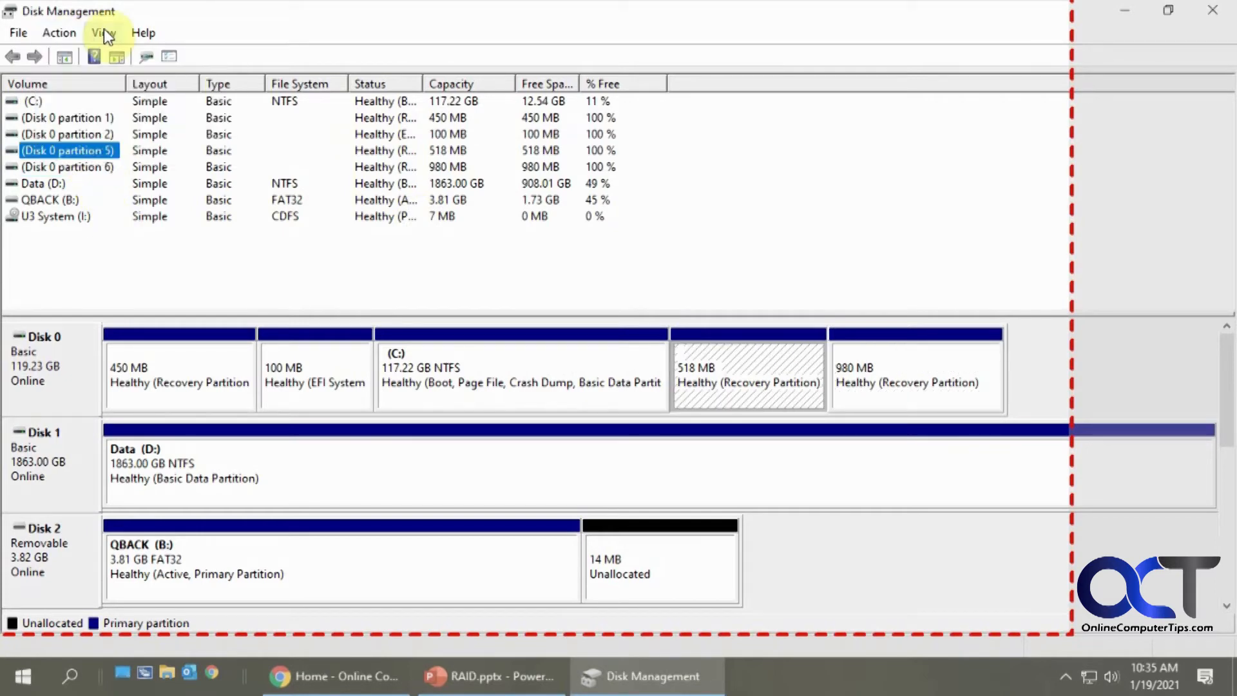
click(103, 33)
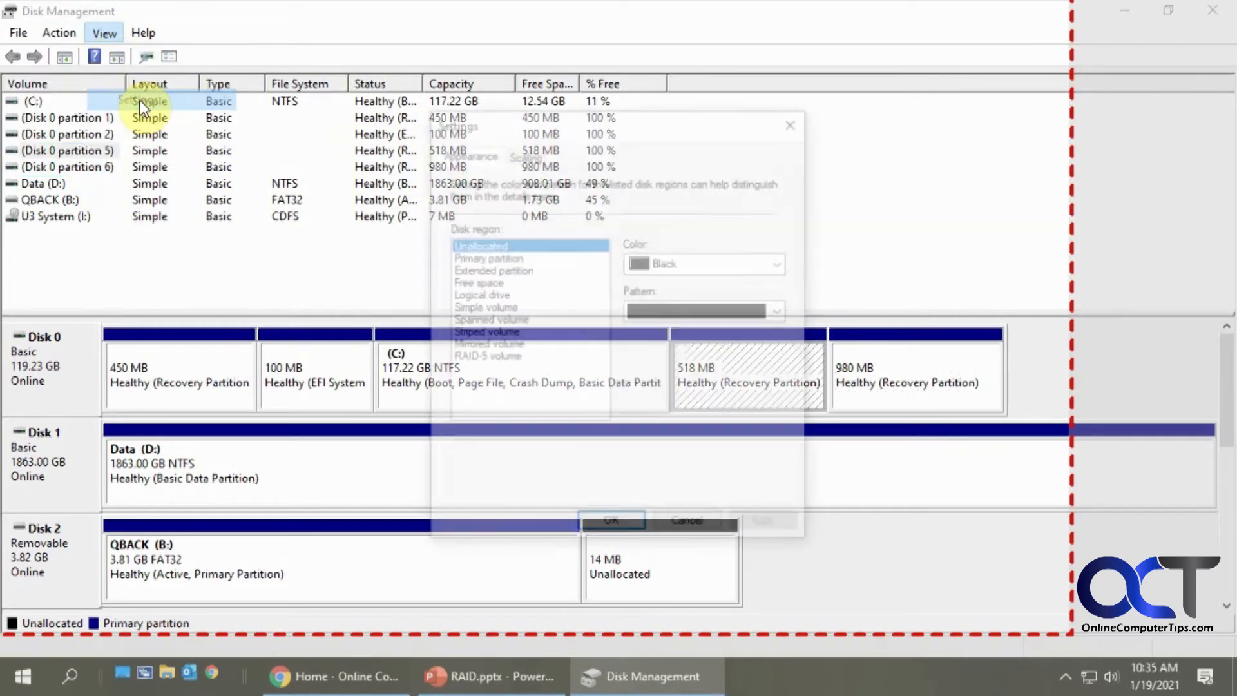
click(490, 269)
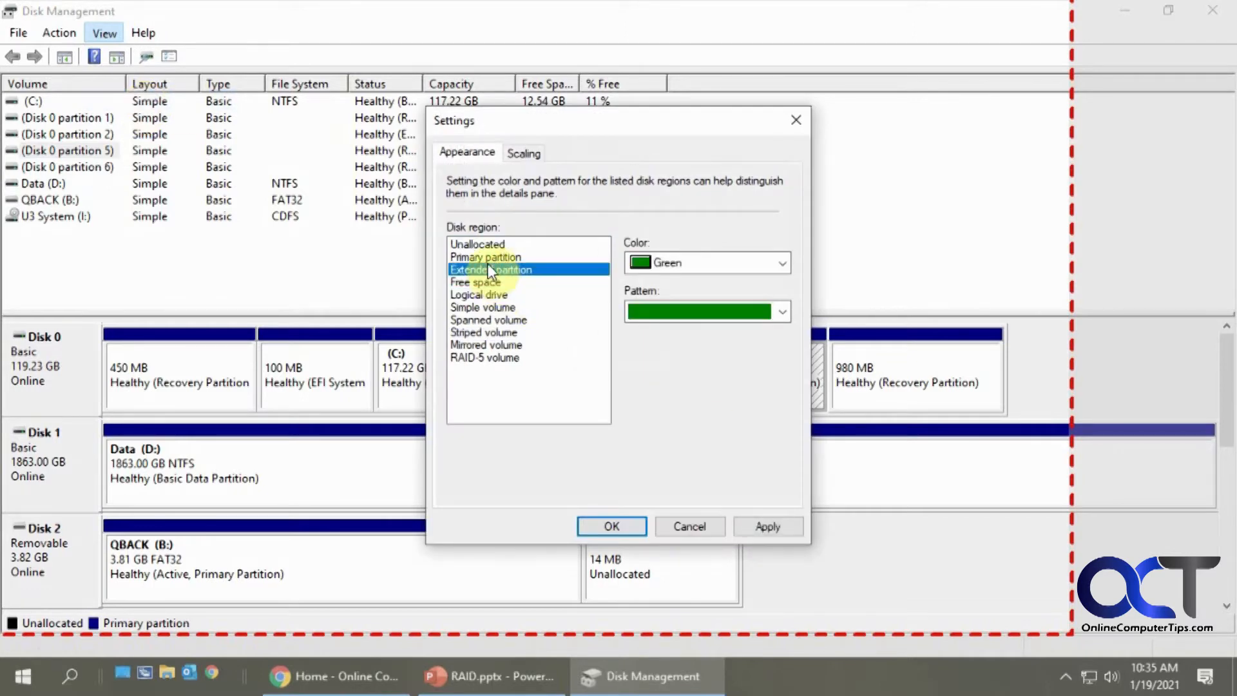
click(484, 356)
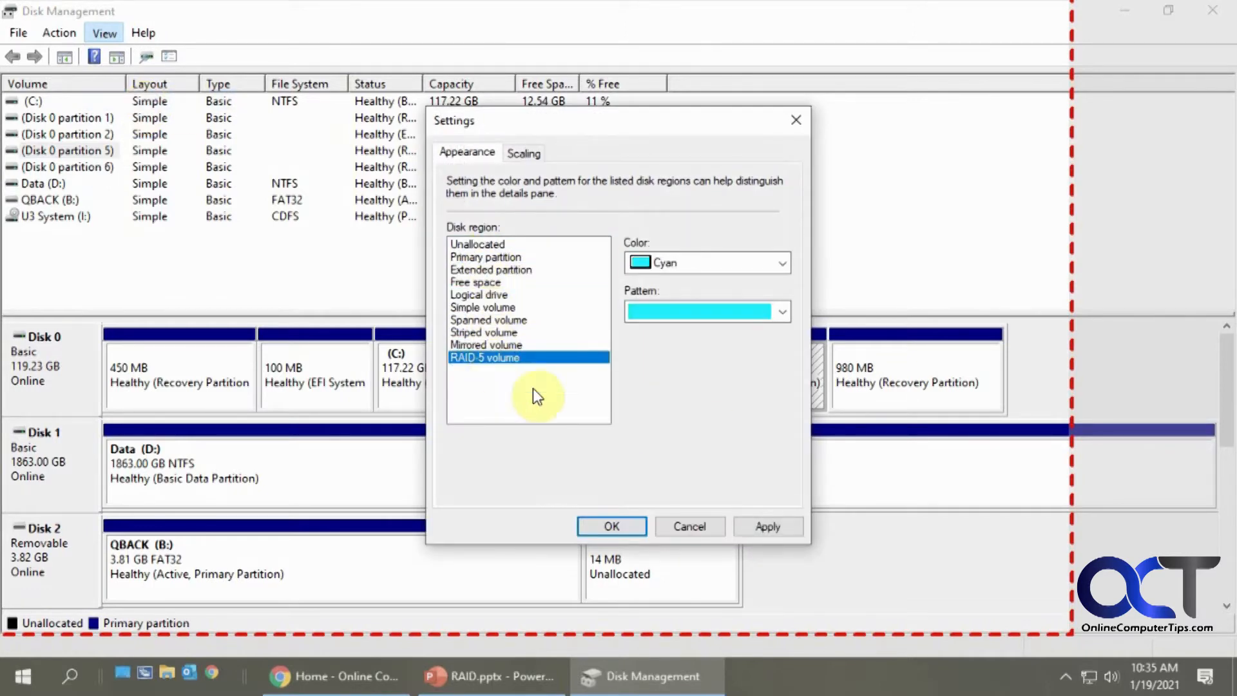
click(611, 525)
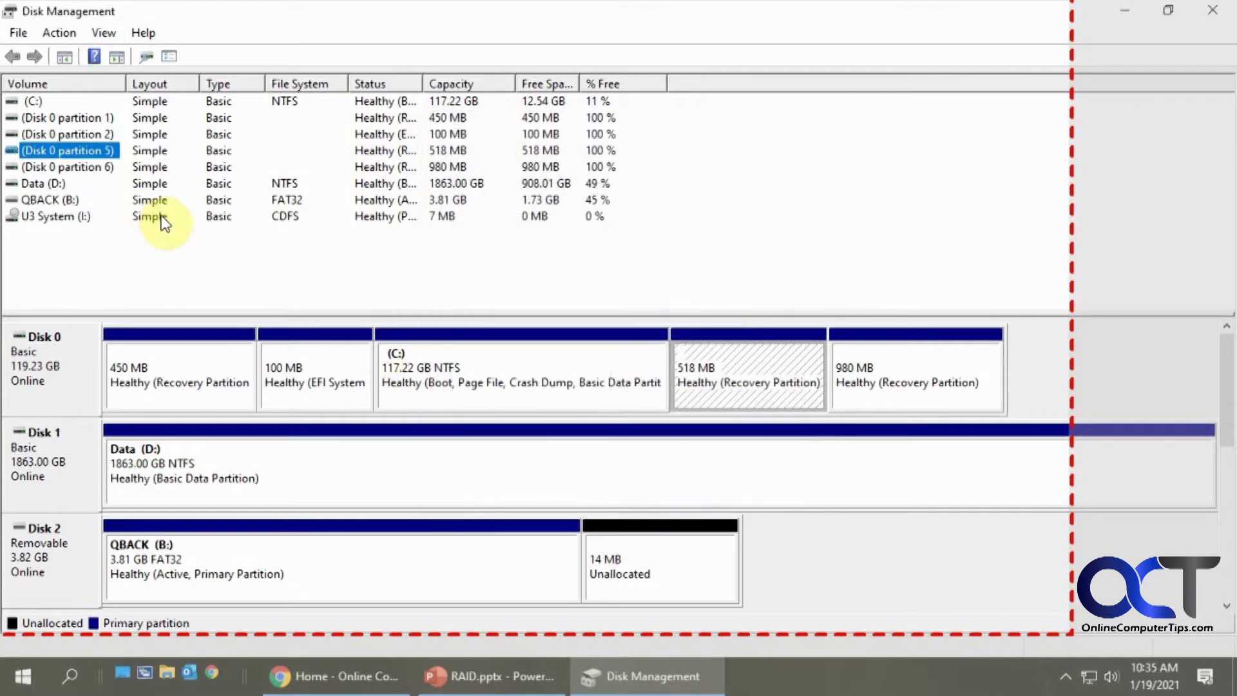
Step: Record browsing the Action and File menus, dismiss the Disk Cleanup options, and finish the recording onto the slide
click(58, 33)
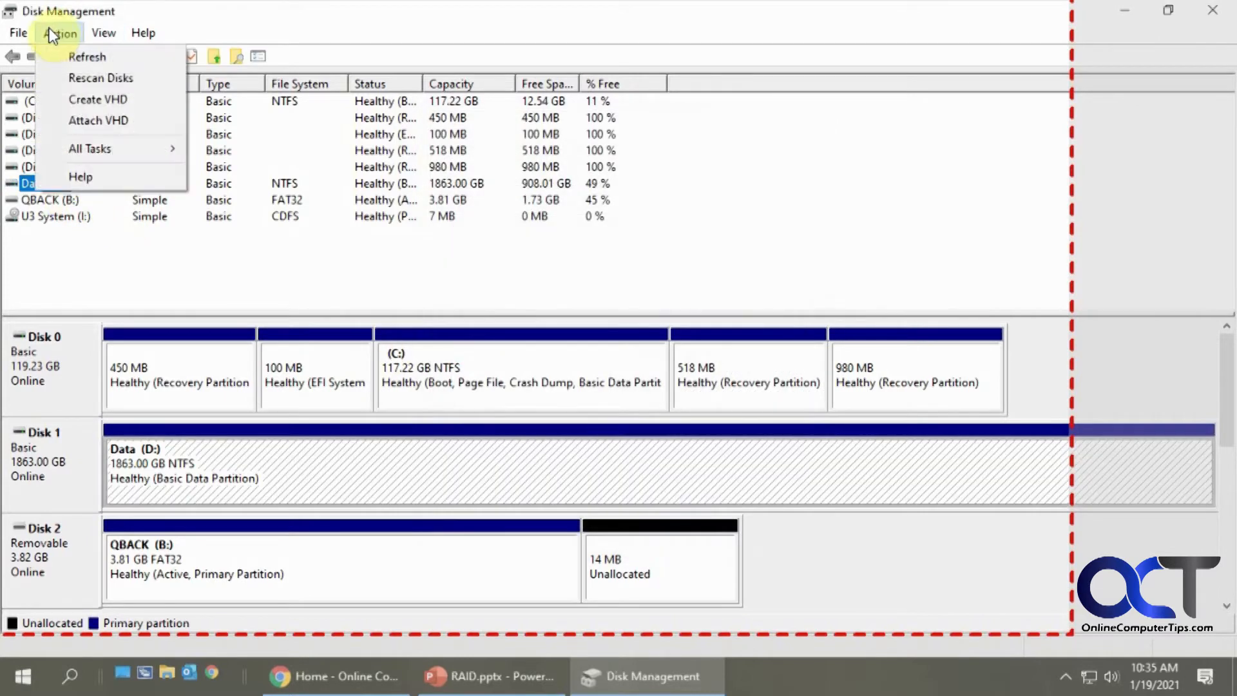
click(18, 32)
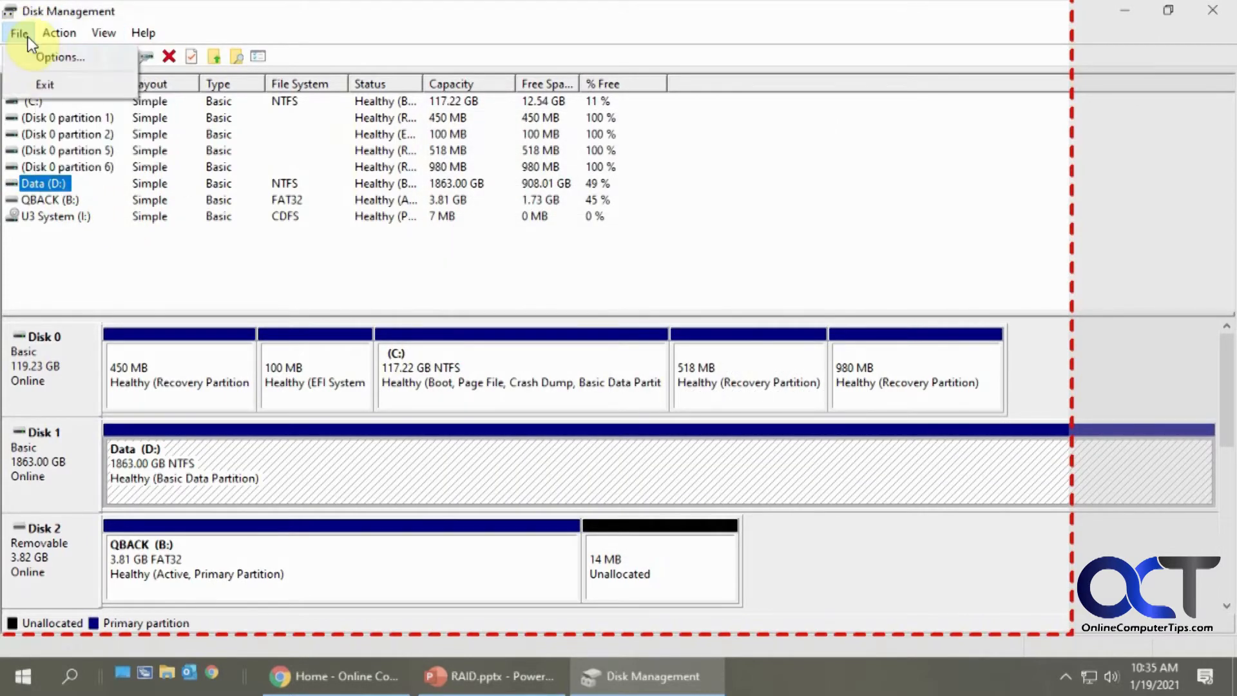
click(60, 57)
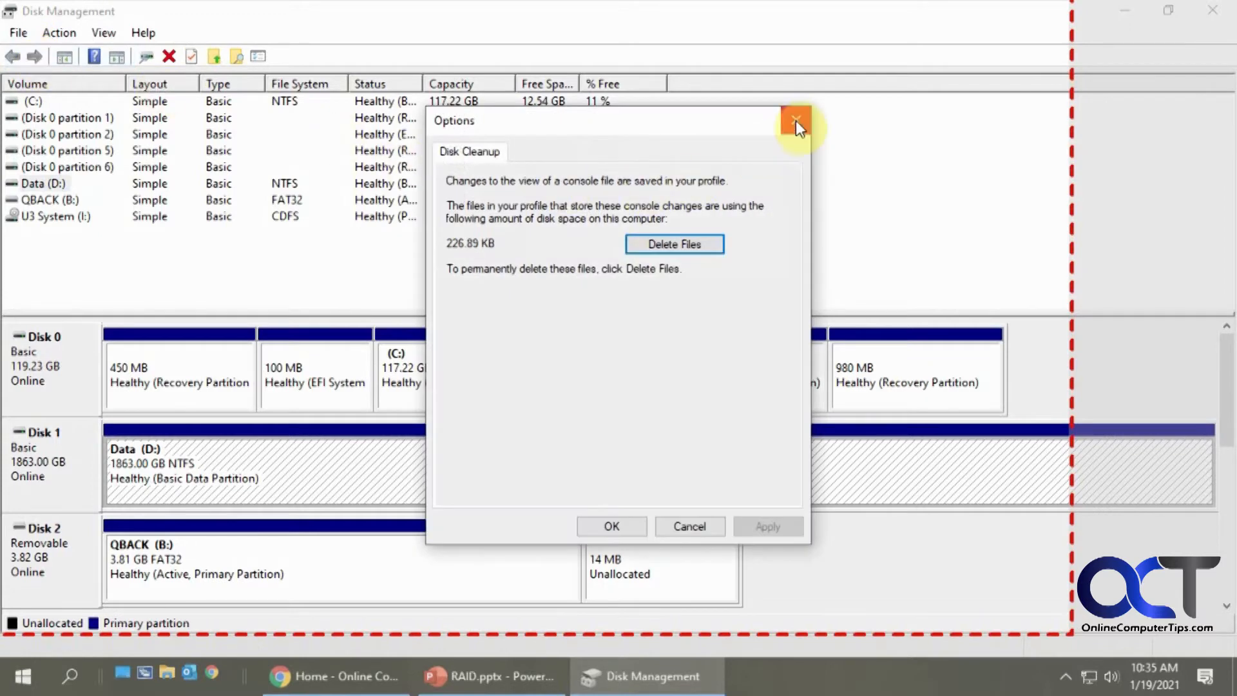
click(796, 120)
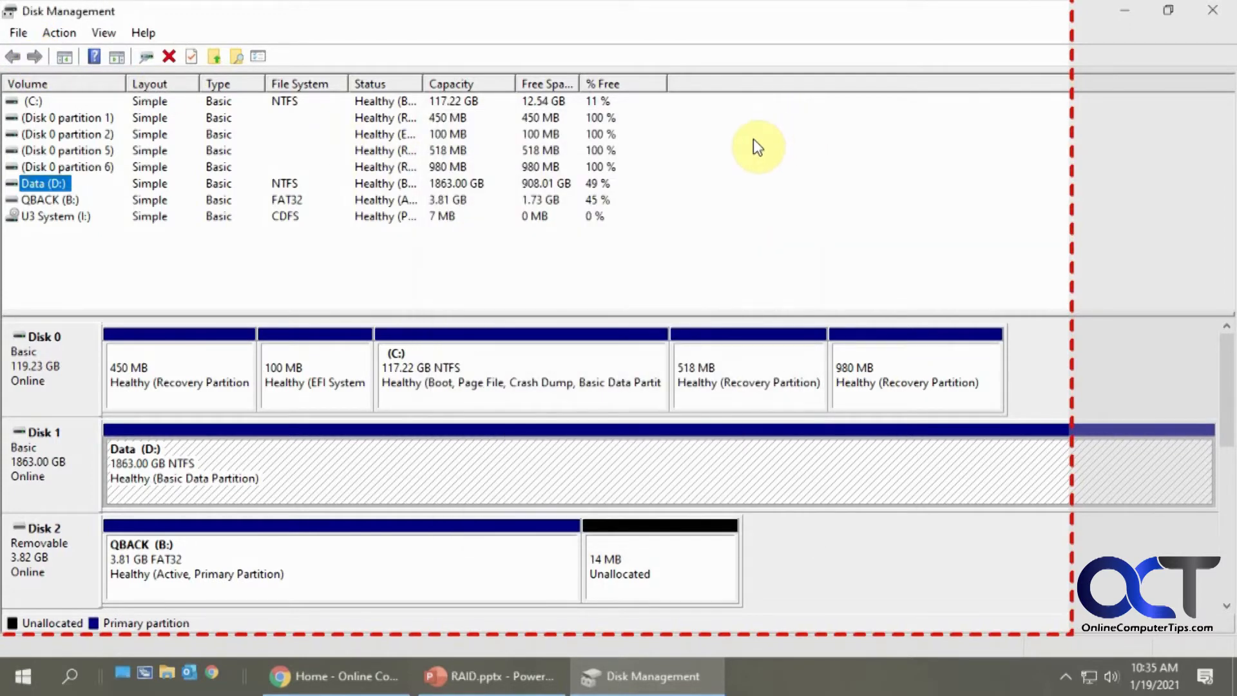
mouse_move(803, 279)
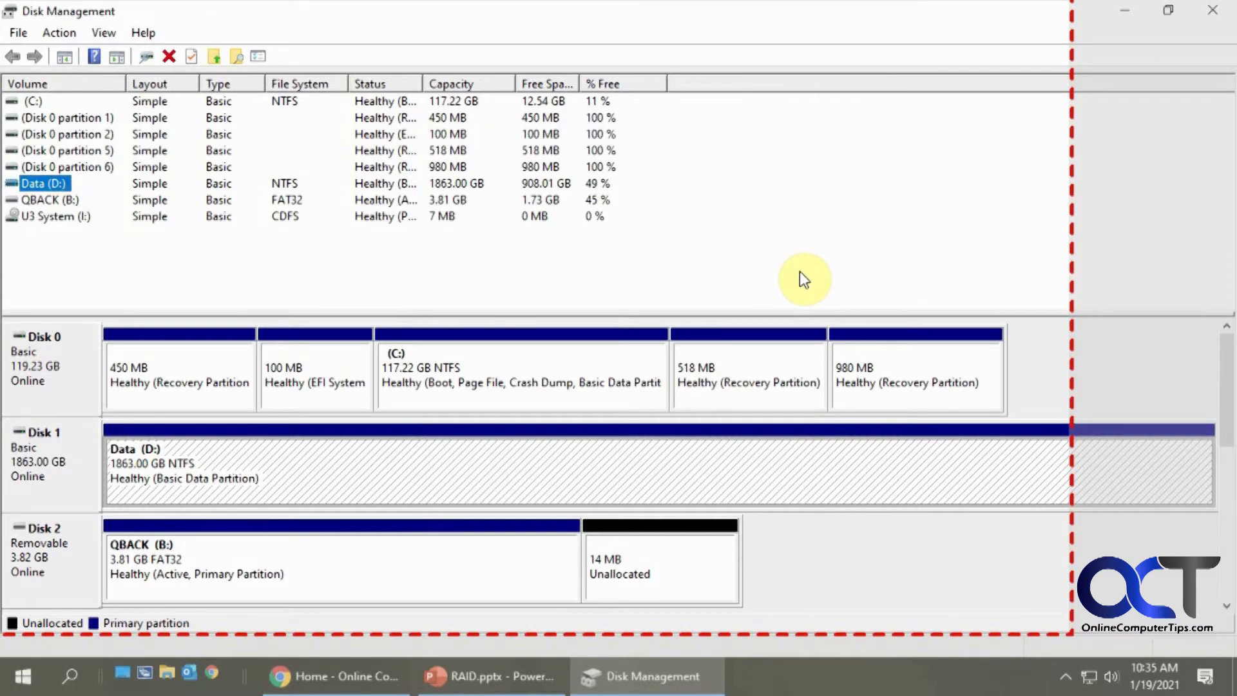
click(490, 676)
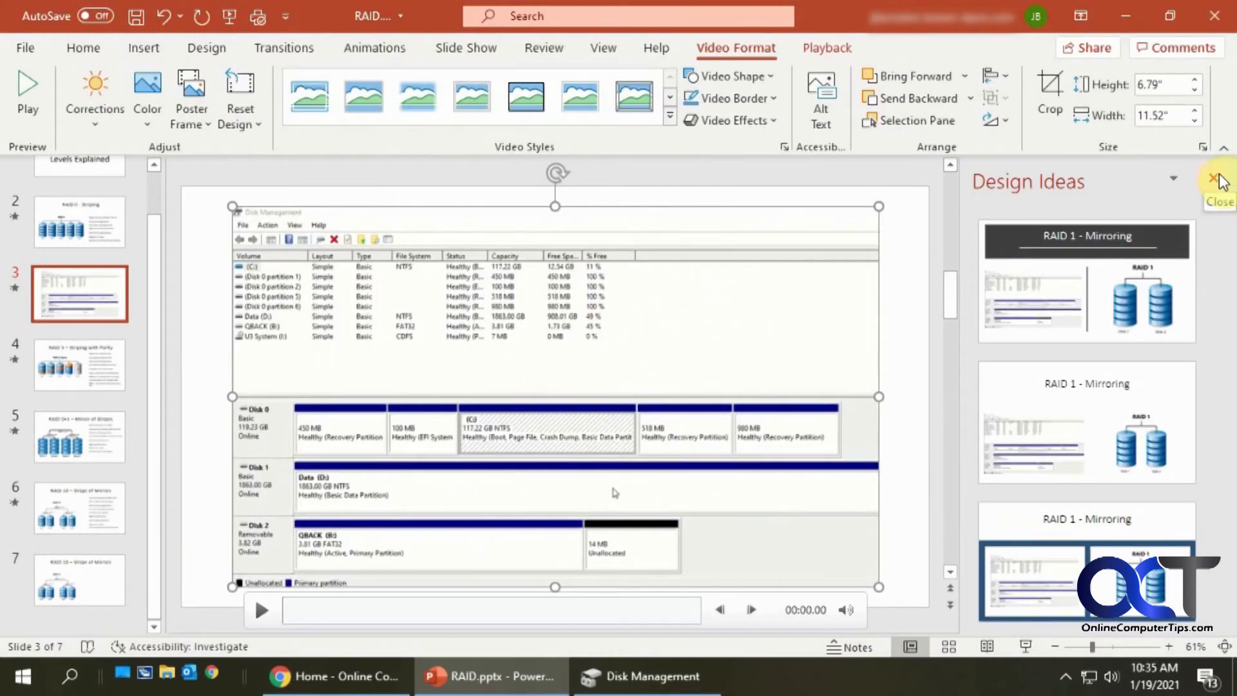
Step: Dismiss the Design Ideas pane so the recording sits alone on the RAID 1 slide
click(1217, 180)
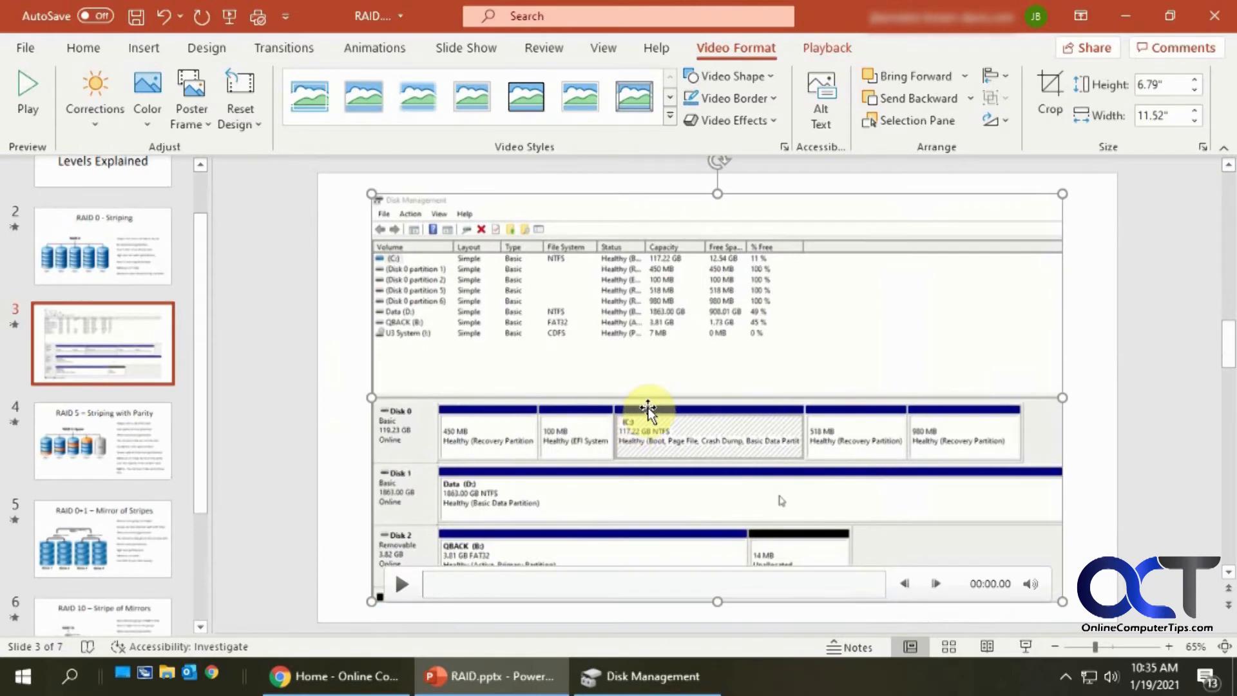
mouse_move(574, 392)
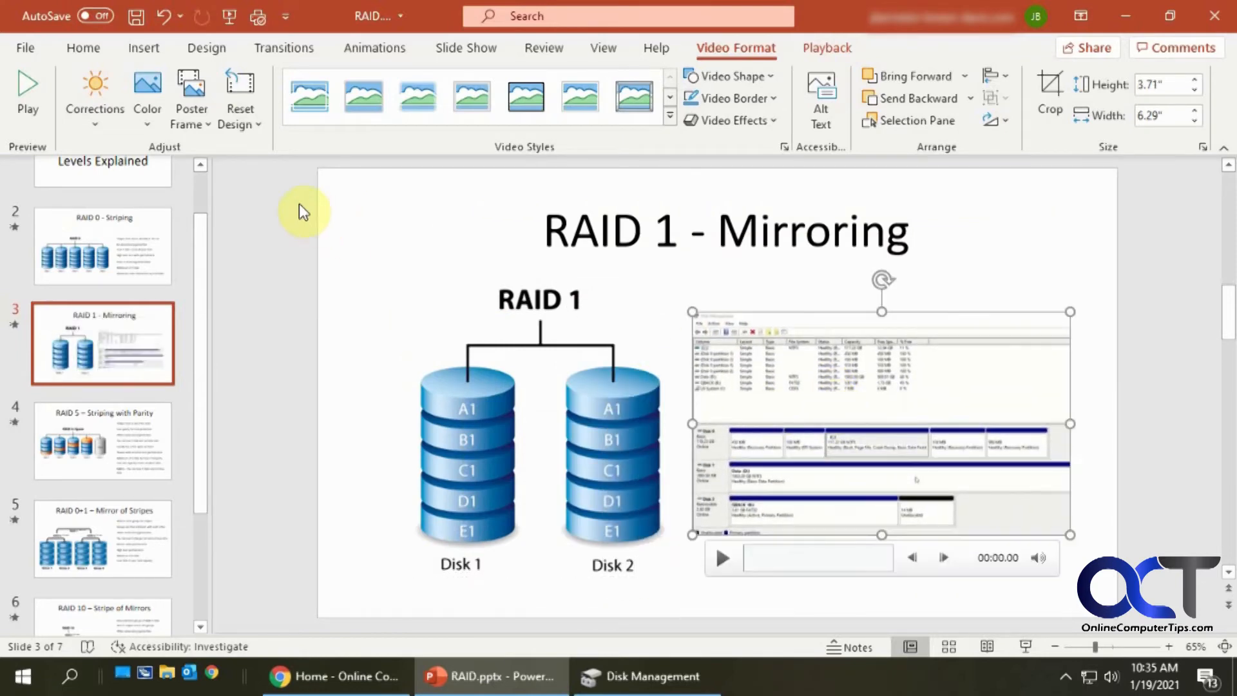
mouse_move(788, 483)
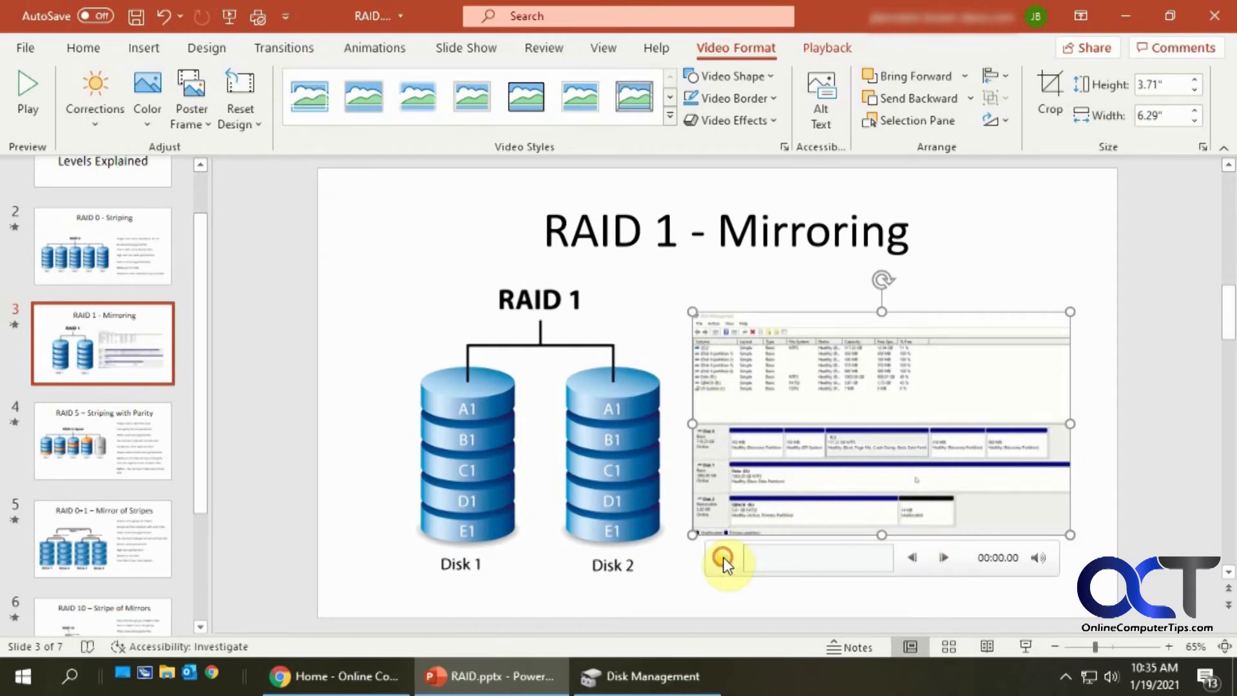
Step: Play the embedded Disk Management recording and pause it at about 17 seconds
click(724, 556)
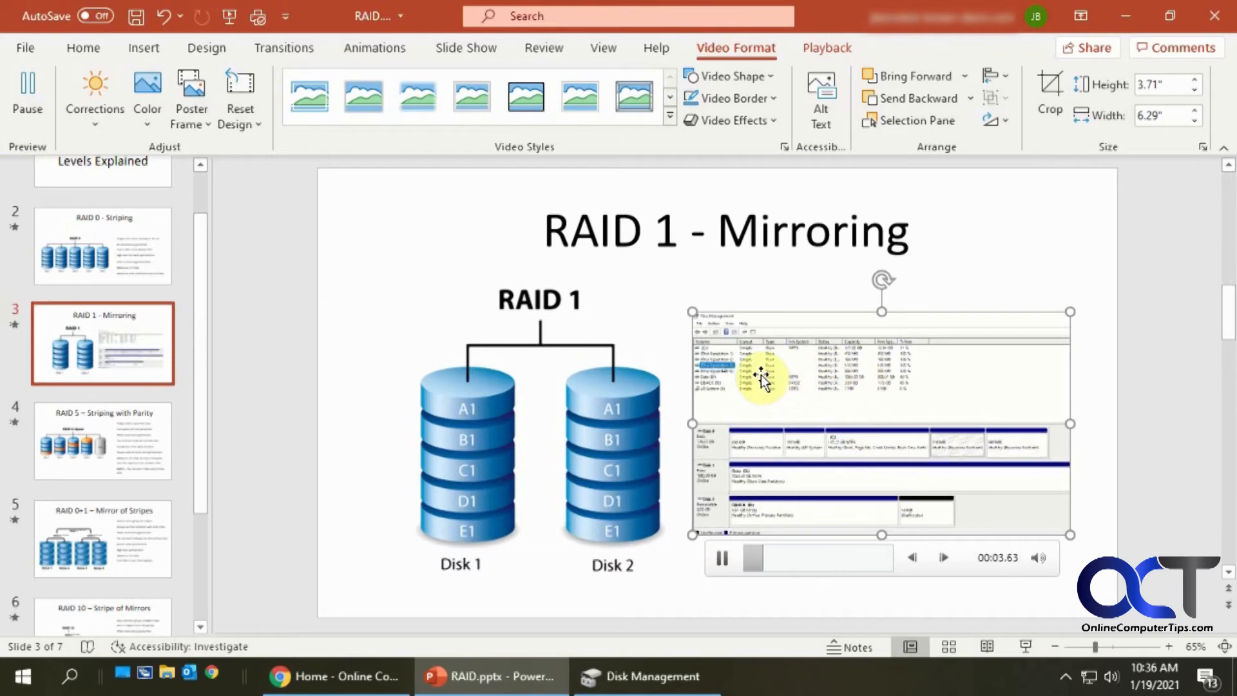
mouse_move(1012, 575)
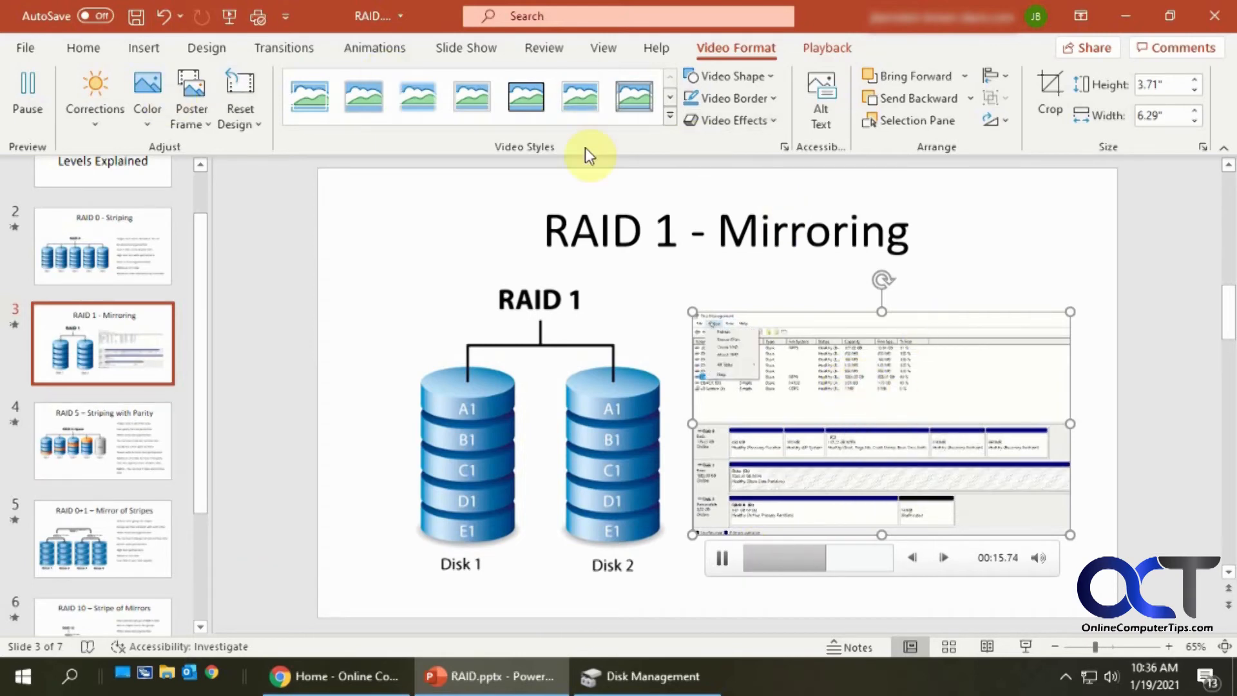
click(720, 558)
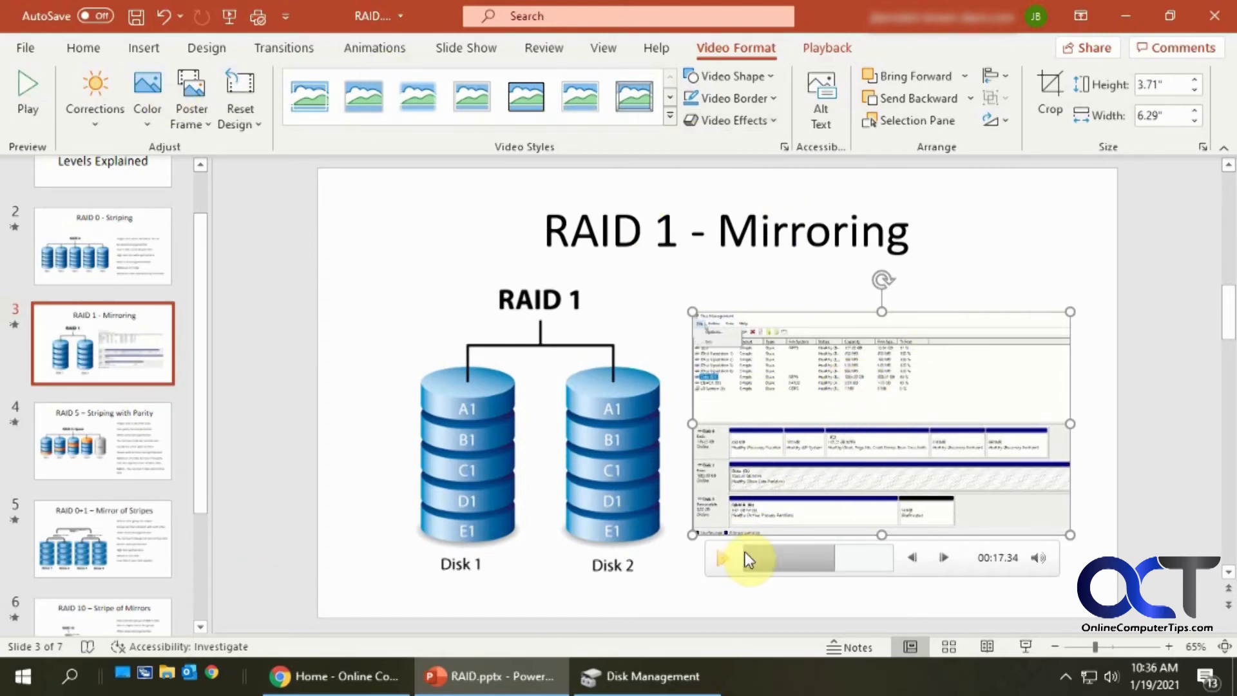
mouse_move(697, 171)
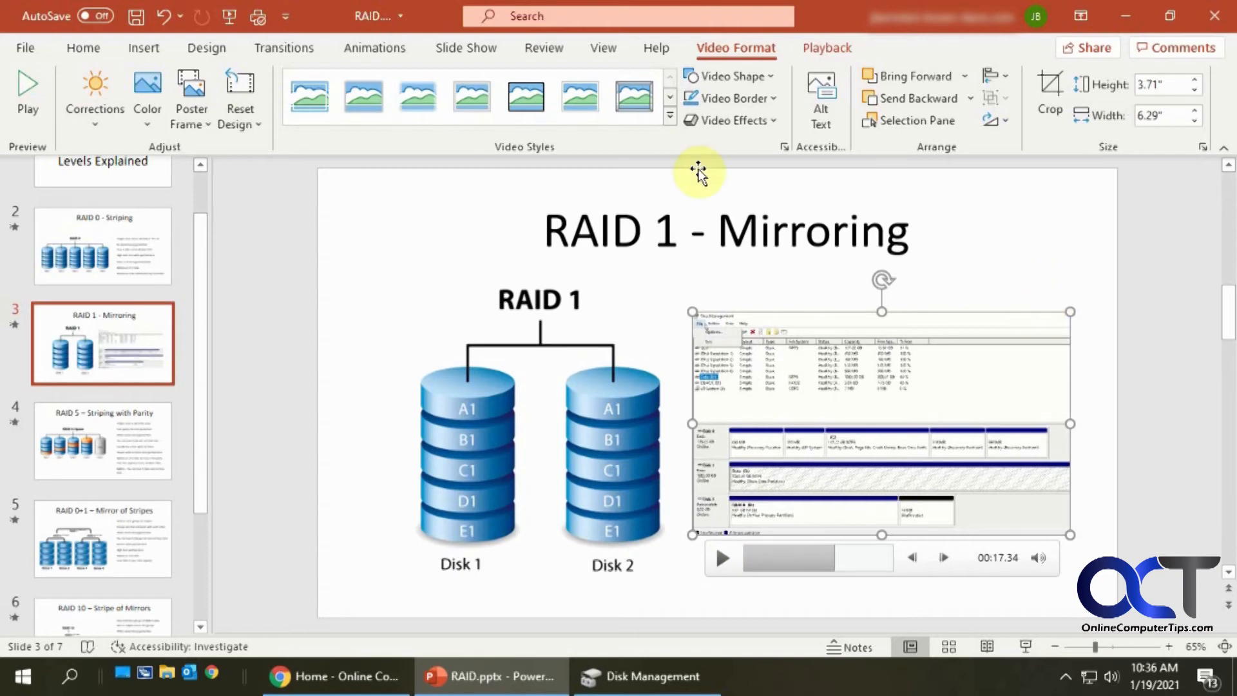
click(143, 47)
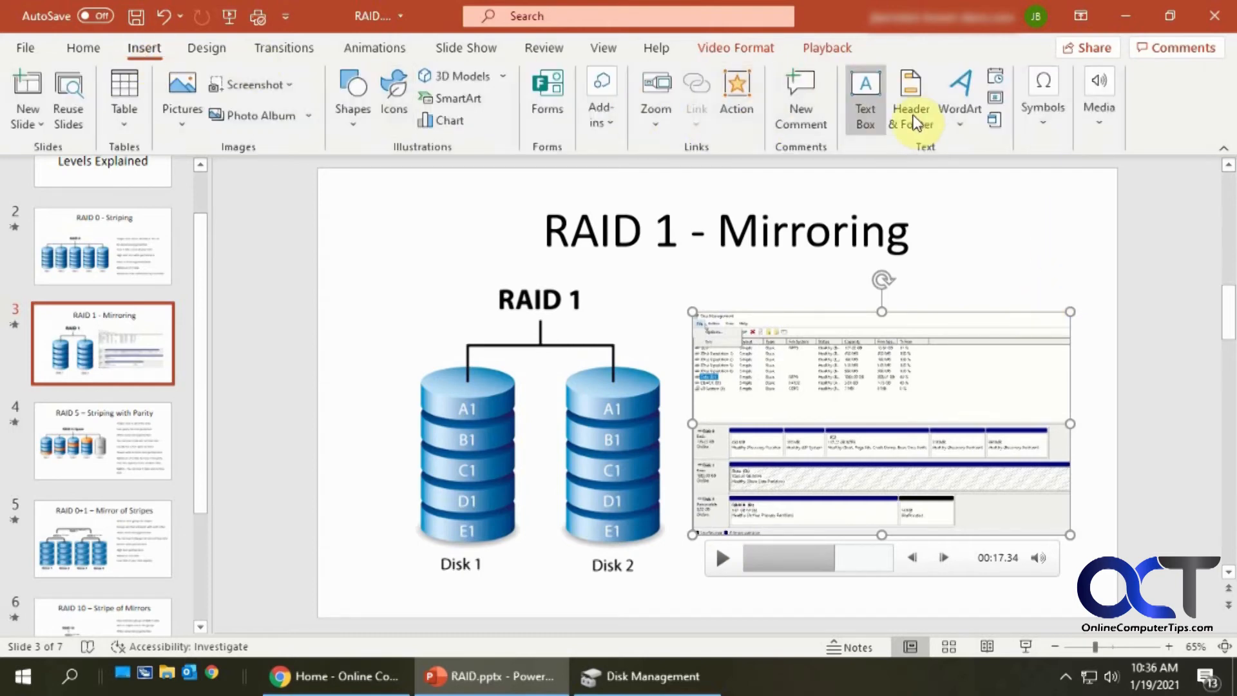
Step: Set up a fresh screen recording over the Disk Management window without starting capture
click(1097, 94)
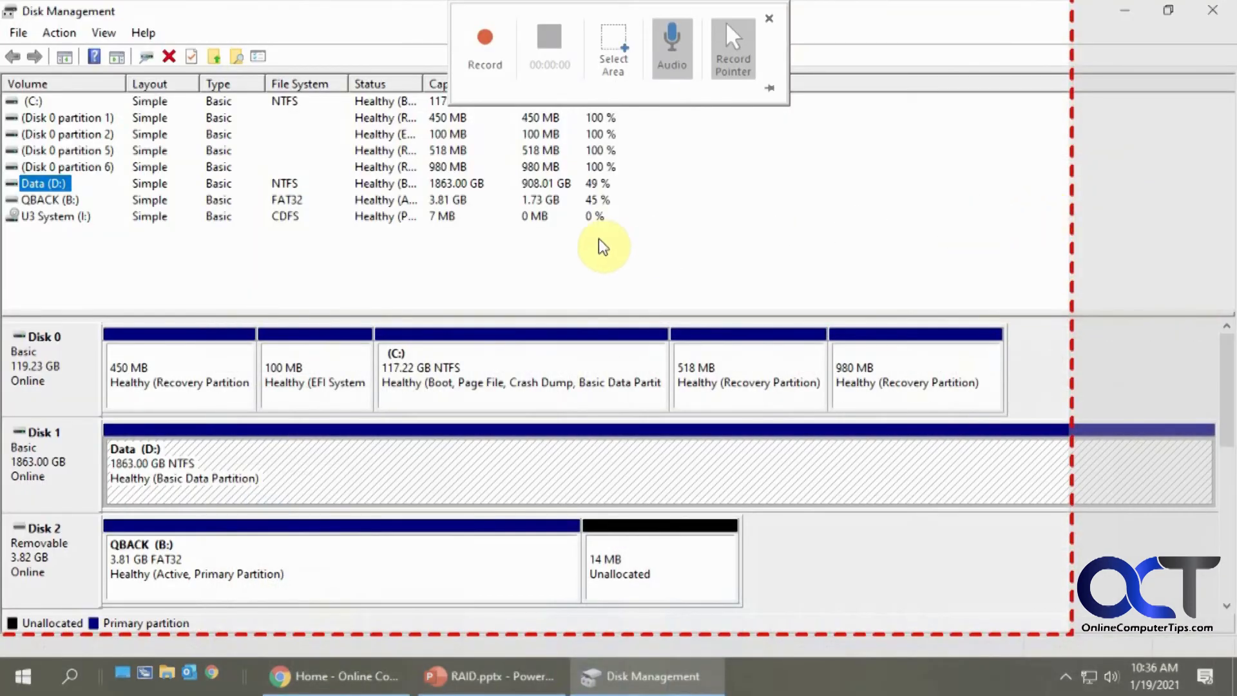
mouse_move(613, 64)
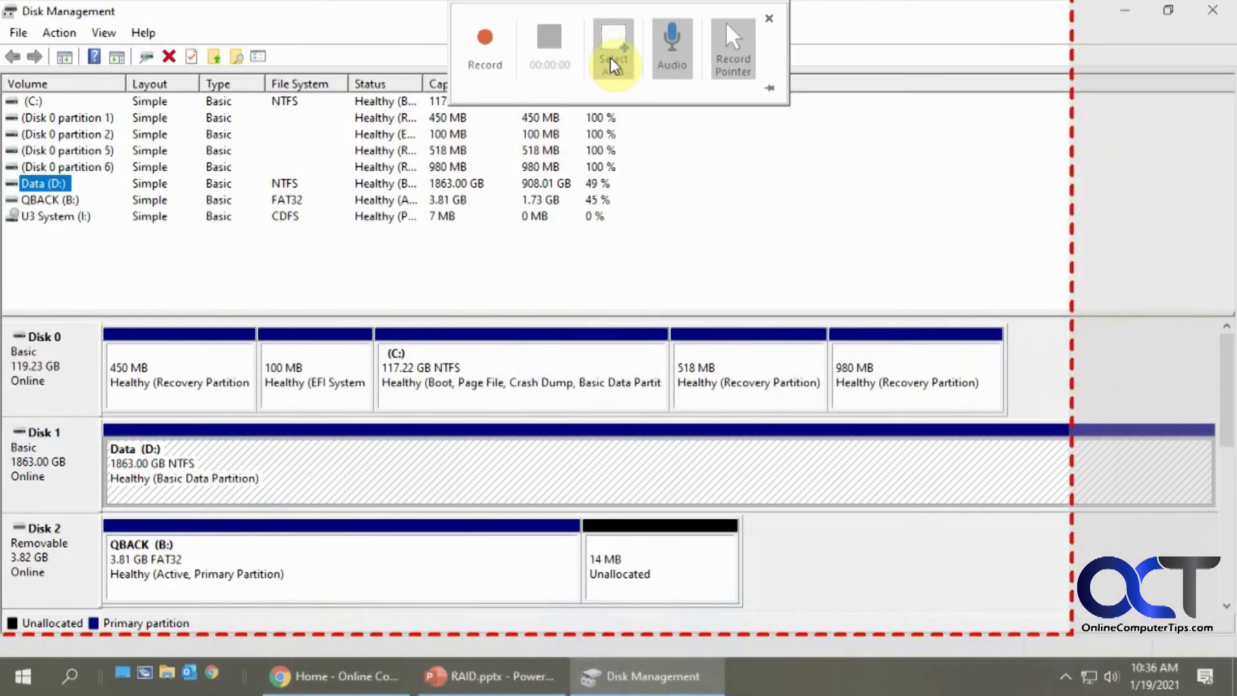
mouse_move(553, 206)
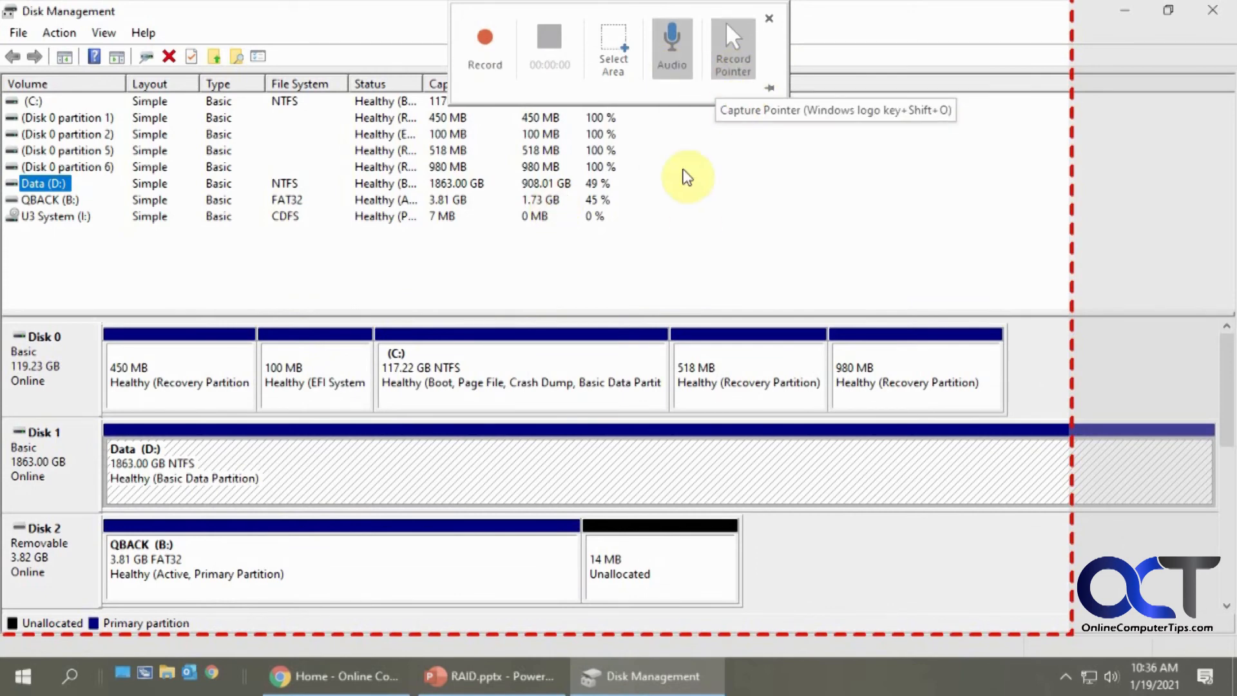
mouse_move(696, 199)
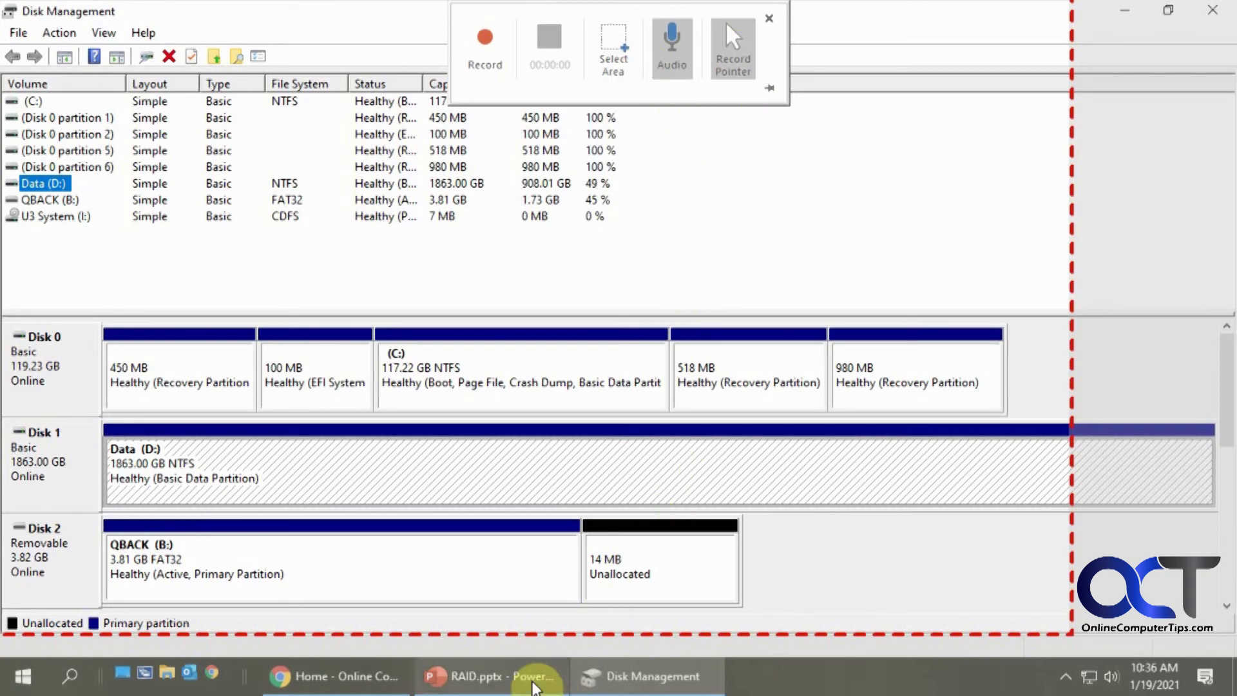
mouse_move(546, 621)
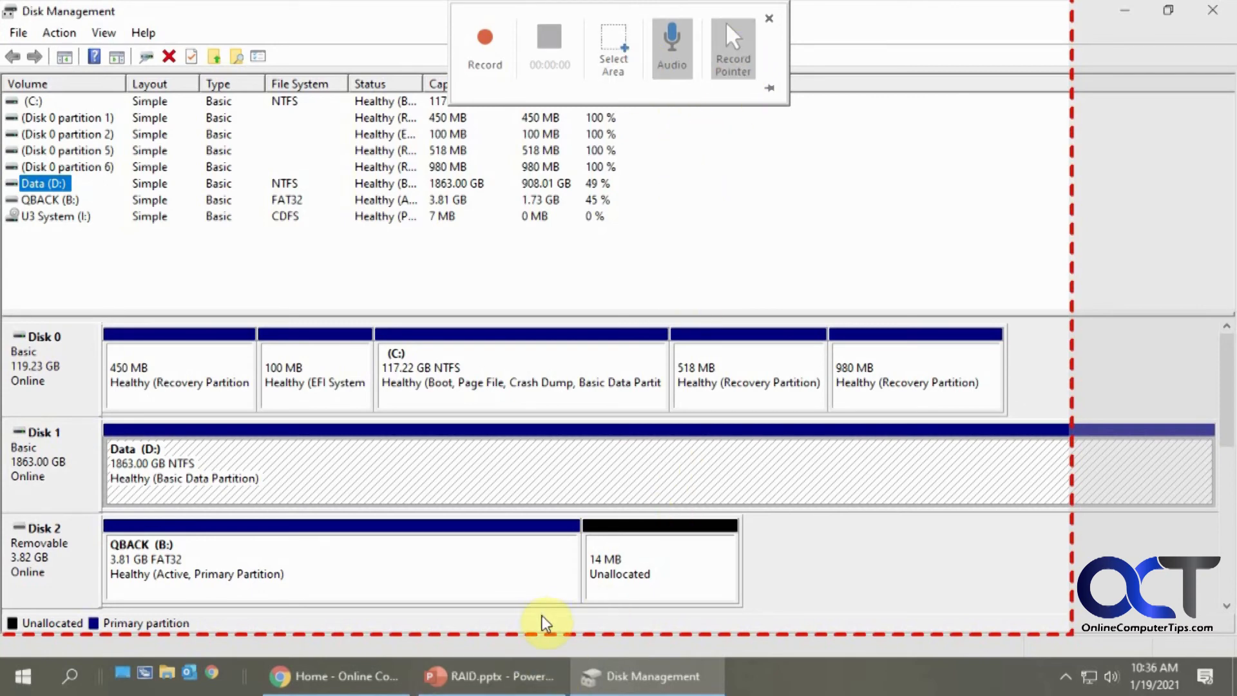
mouse_move(536, 676)
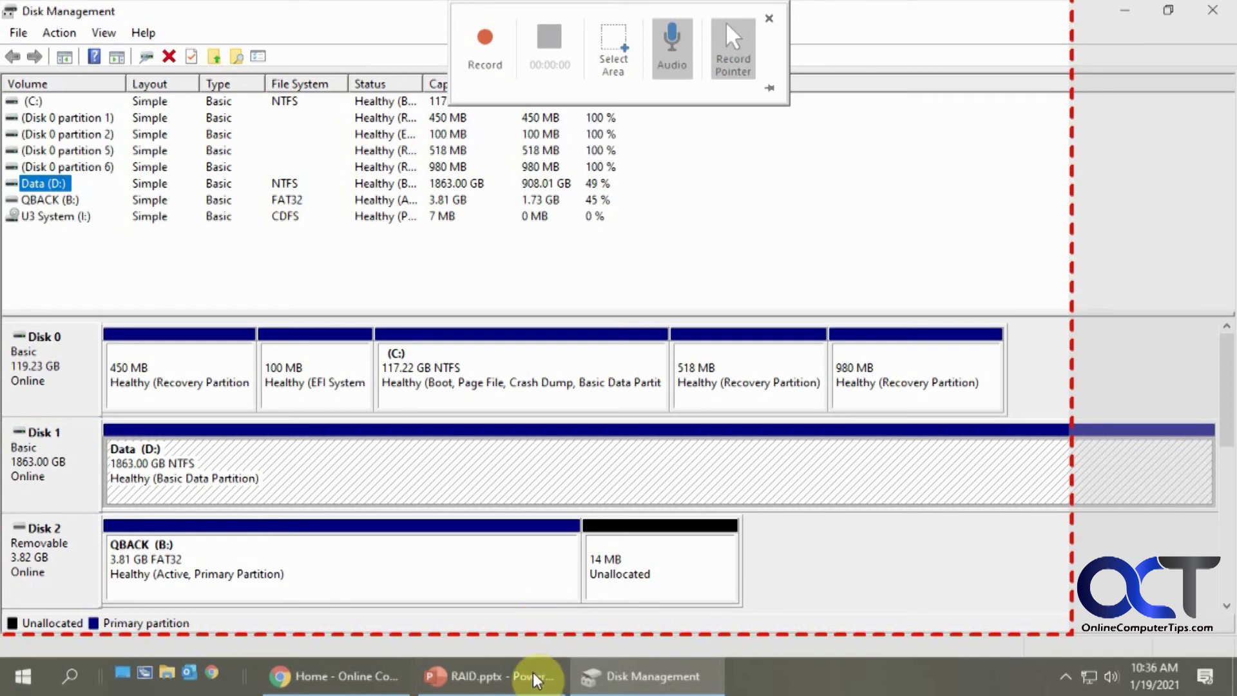
mouse_move(491, 676)
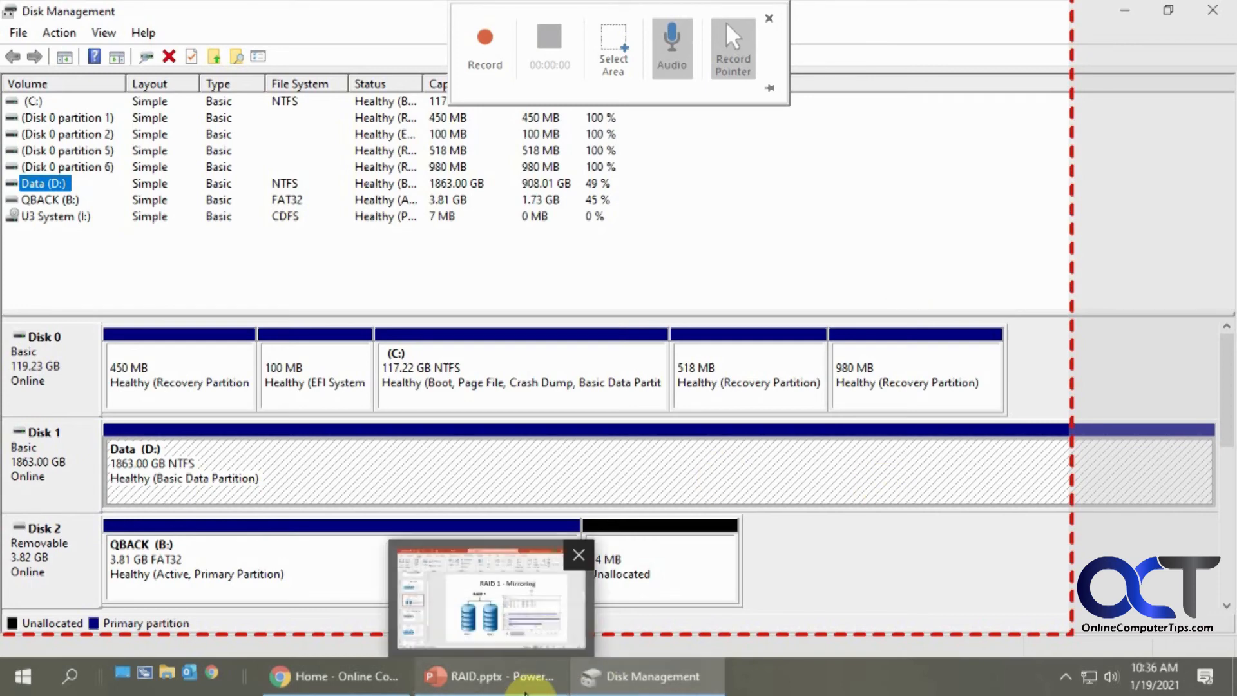